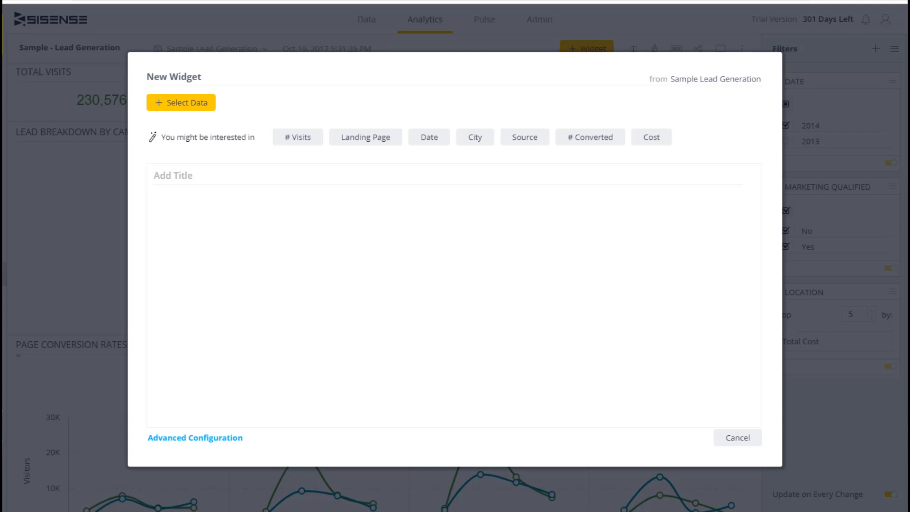
pyautogui.moveTo(464, 182)
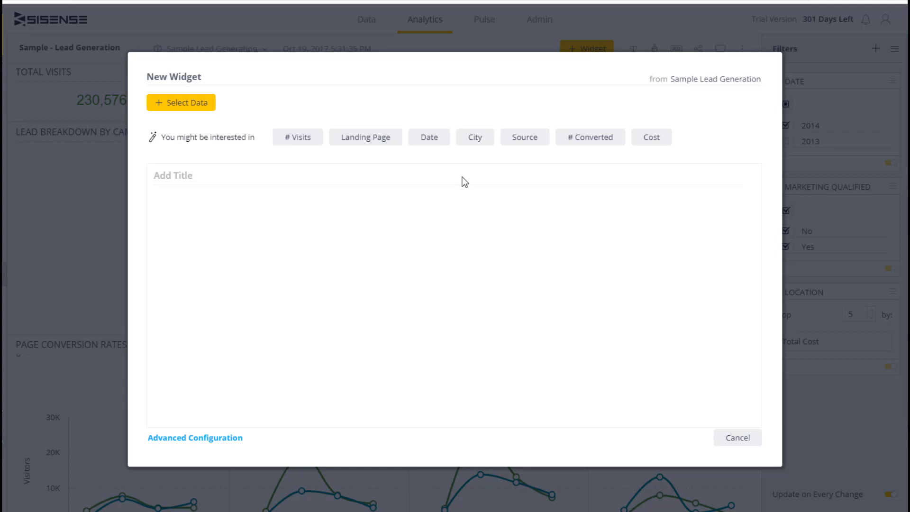
# - Add Country and Cost (Sum) as the widget's data fields
pyautogui.click(181, 103)
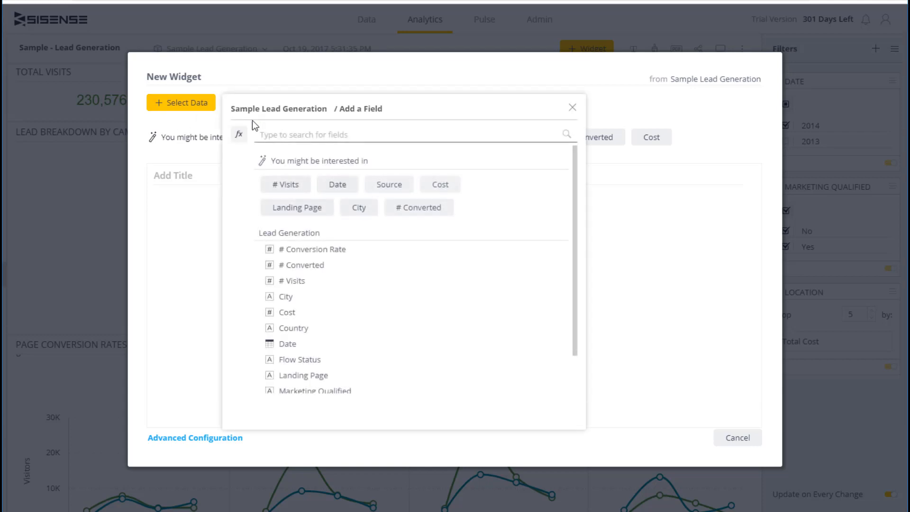
pyautogui.write('cou')
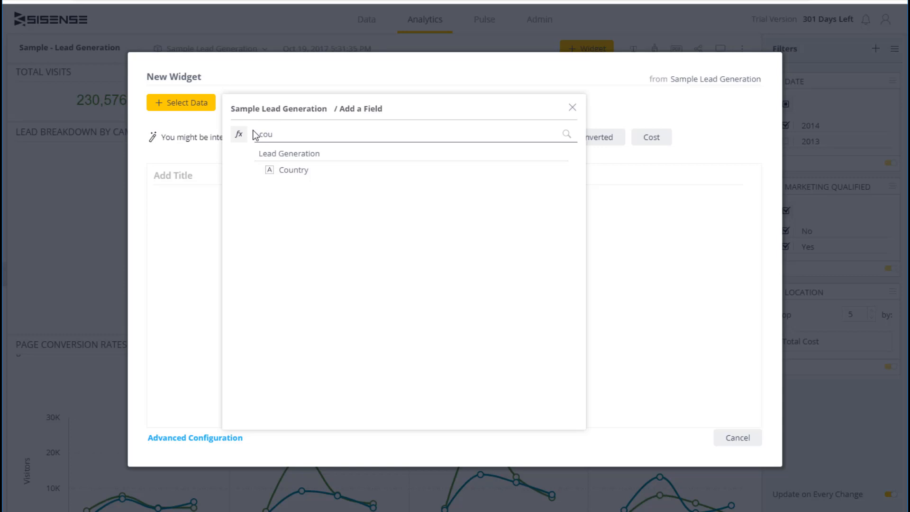
pyautogui.click(293, 170)
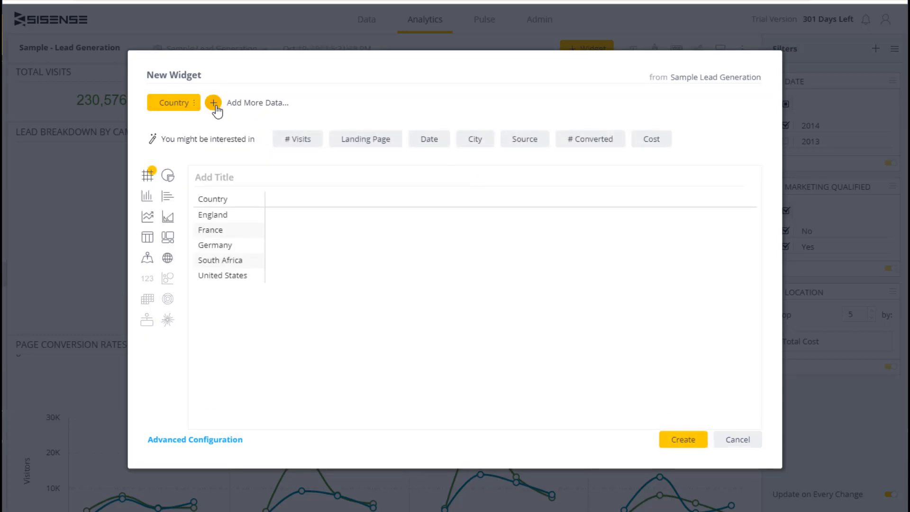
pyautogui.click(213, 103)
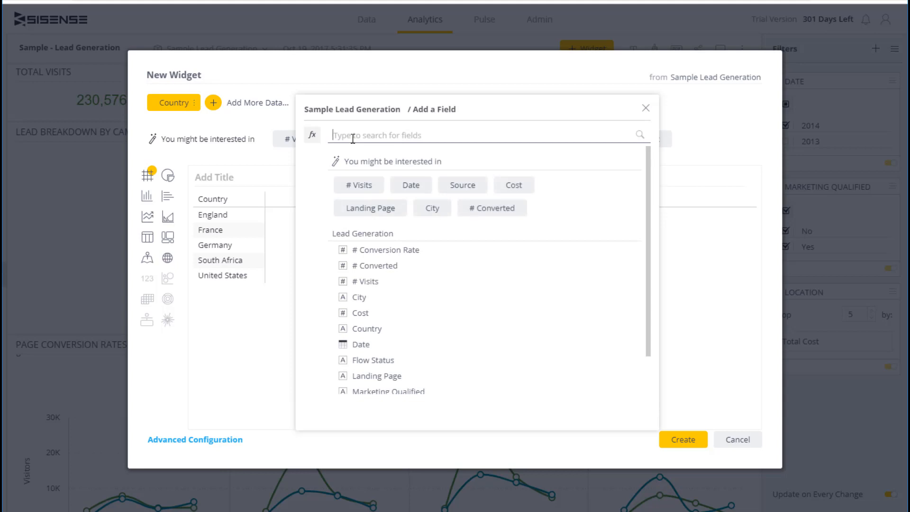
pyautogui.write('co')
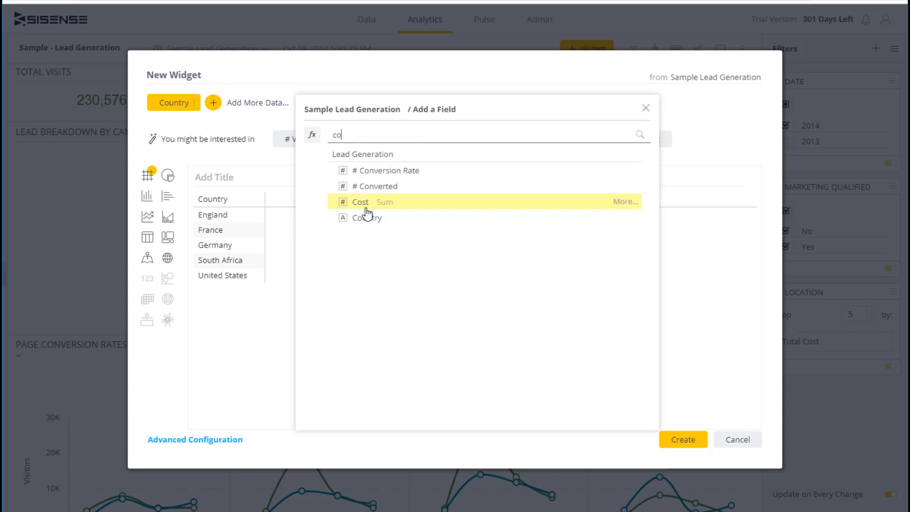
pyautogui.click(360, 201)
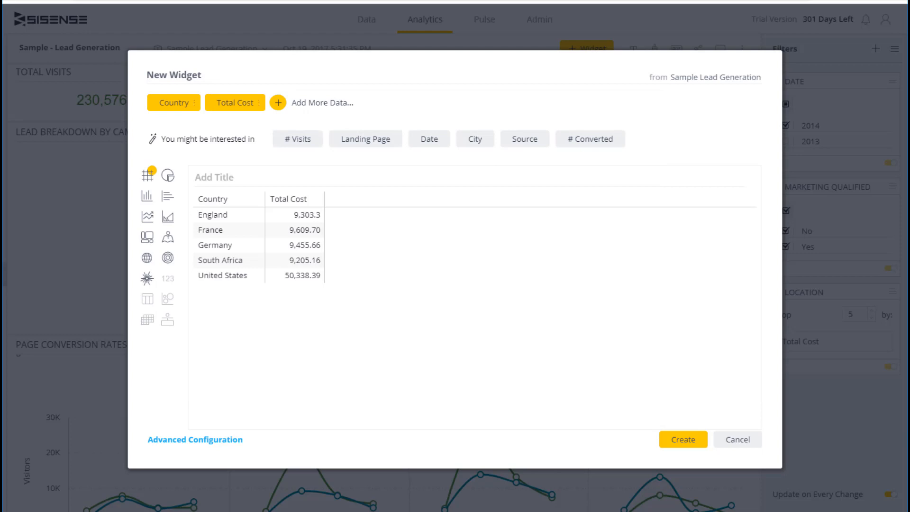
pyautogui.moveTo(168, 243)
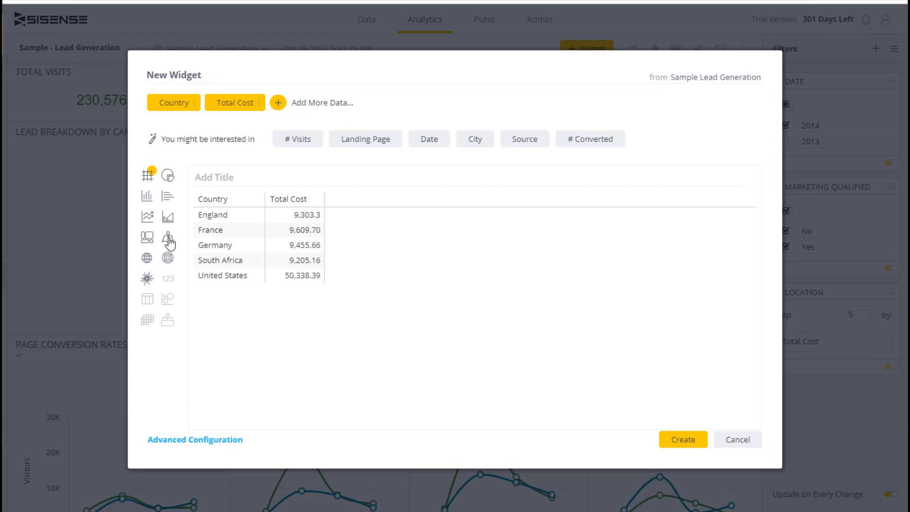
# - Switch the widget to a scatter map and open Advanced Configuration
pyautogui.click(148, 258)
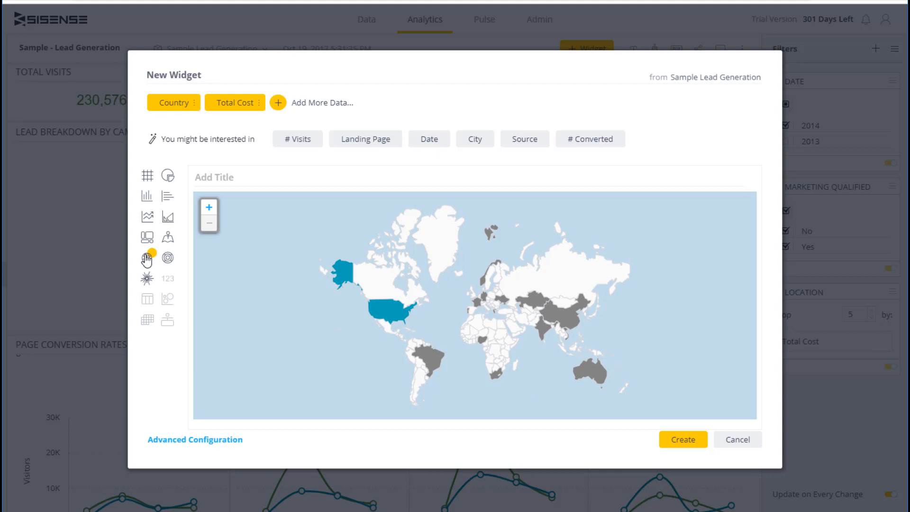
pyautogui.click(166, 240)
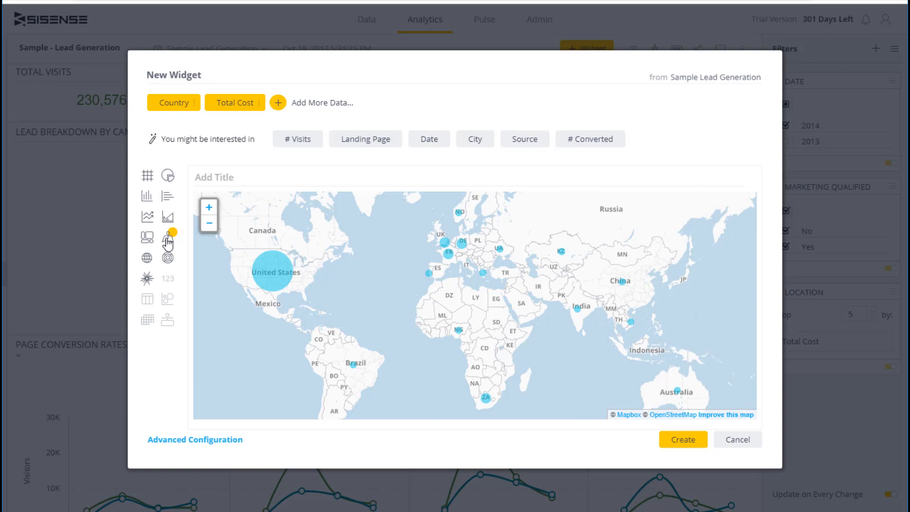
pyautogui.moveTo(255, 426)
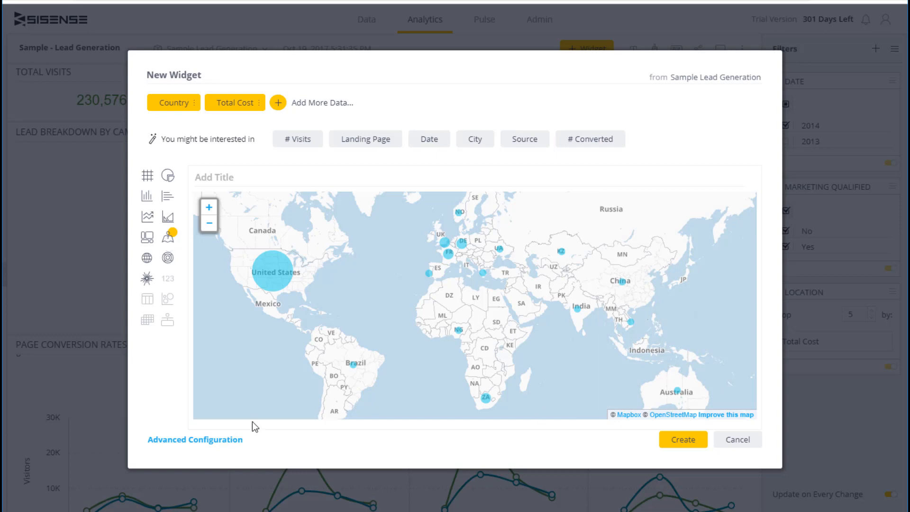
pyautogui.click(194, 439)
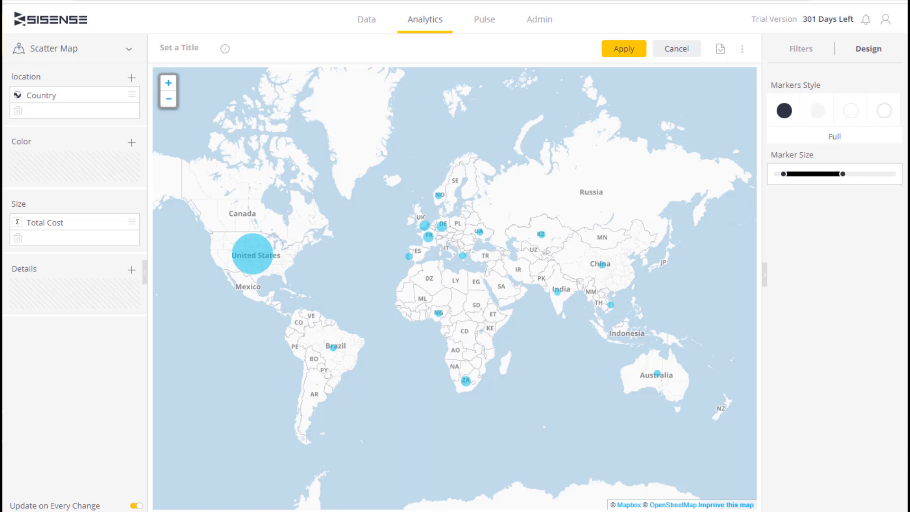
# - Set # Visits (Sum) as the Color field for the map bubbles
pyautogui.click(41, 95)
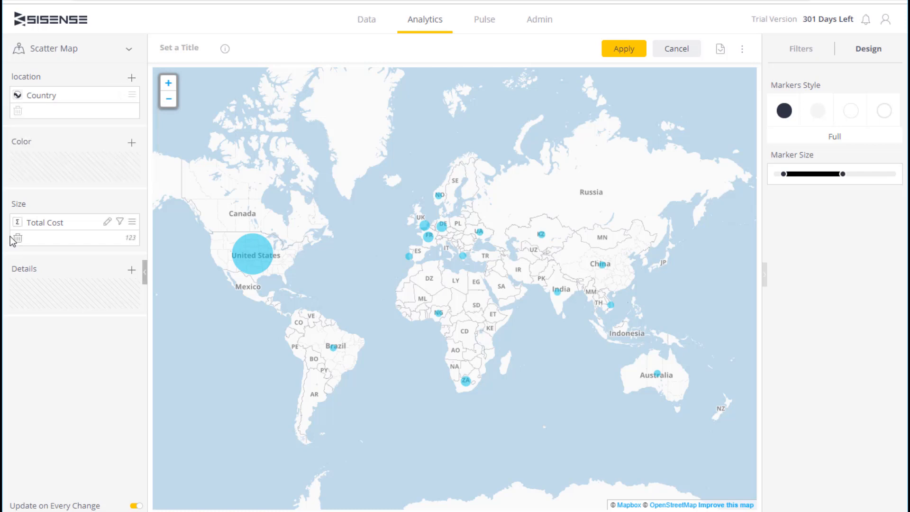
pyautogui.moveTo(83, 245)
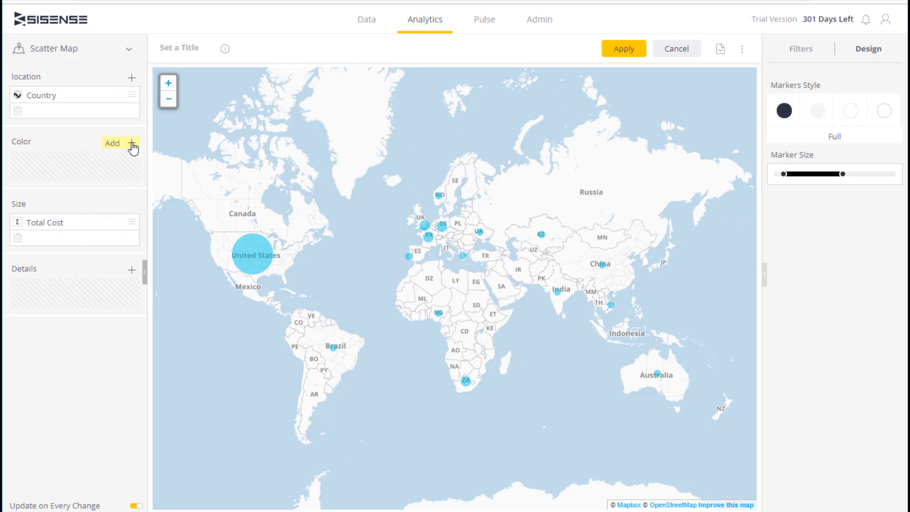
pyautogui.click(120, 143)
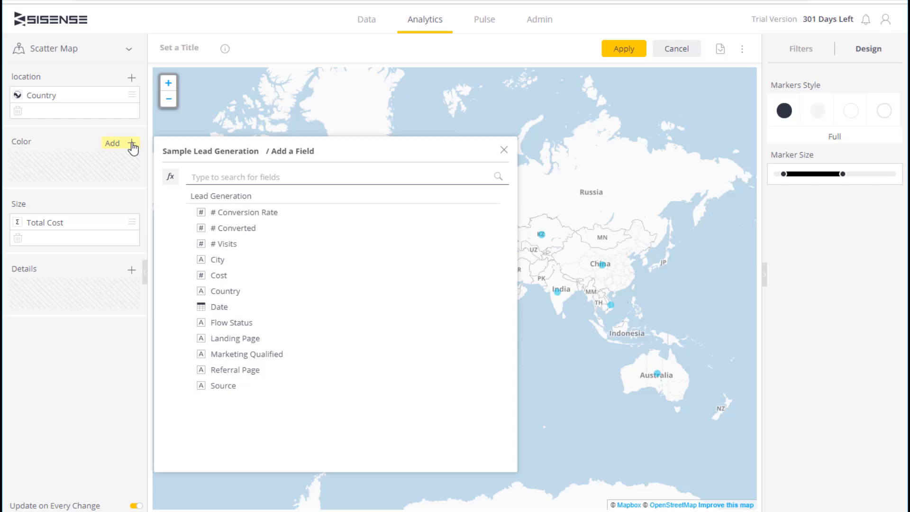
pyautogui.moveTo(231, 243)
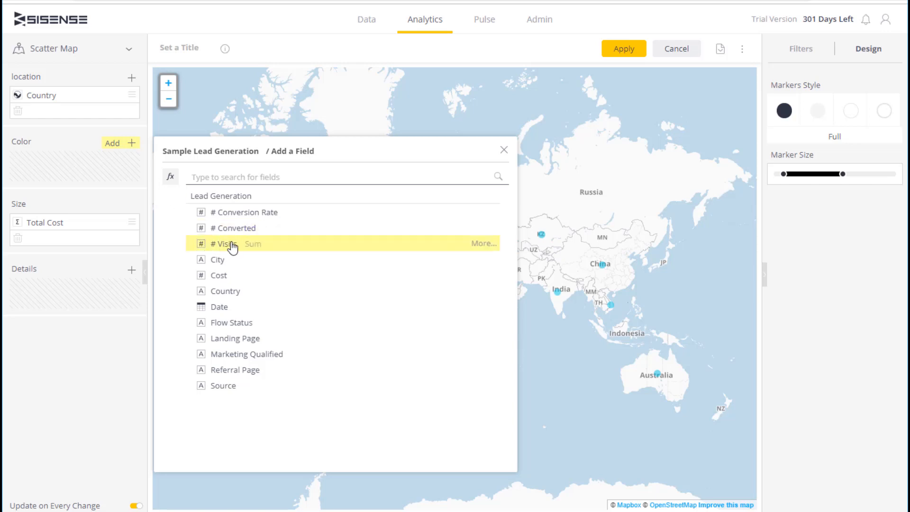
pyautogui.click(227, 243)
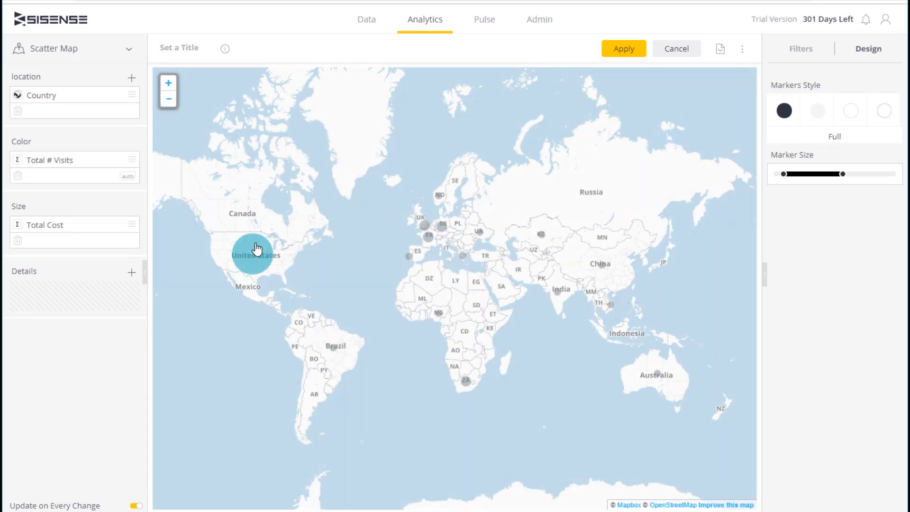
pyautogui.moveTo(127, 176)
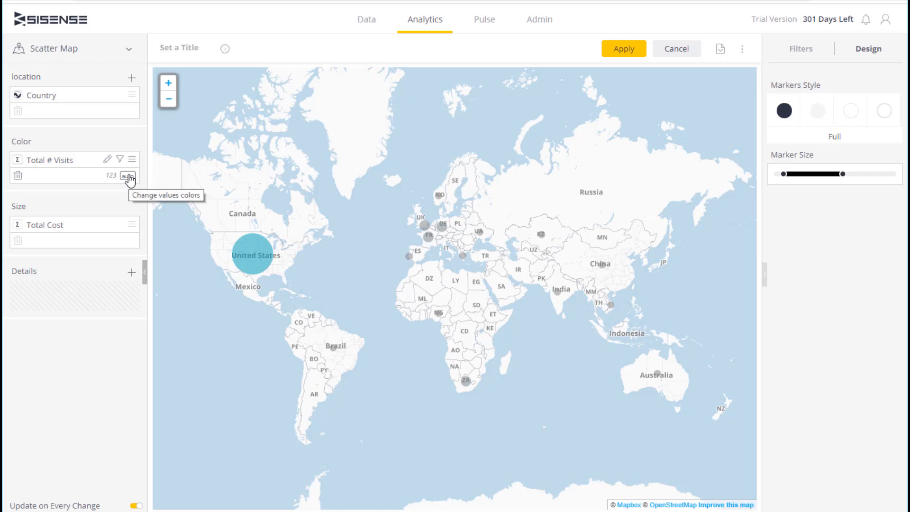
pyautogui.moveTo(128, 176)
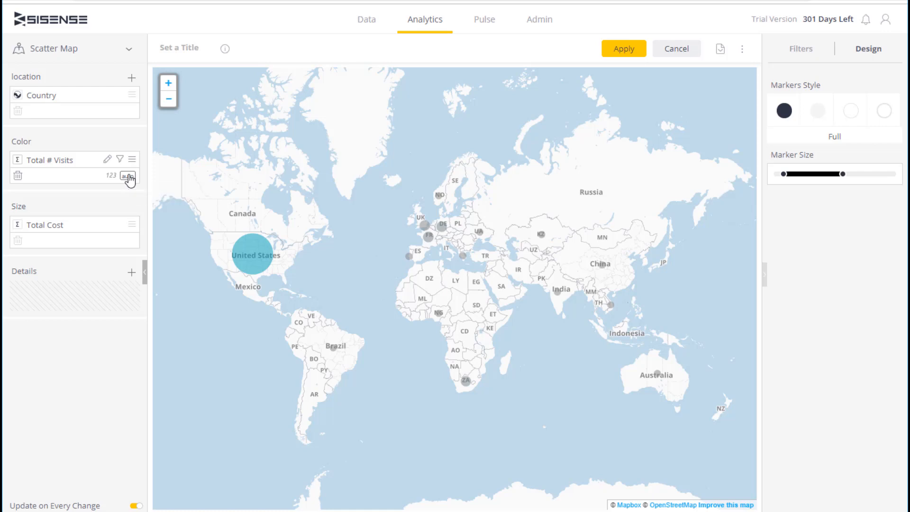
# - Set the Total # Visits colour range to Manual, view Conditional, and close the dialog
pyautogui.click(127, 176)
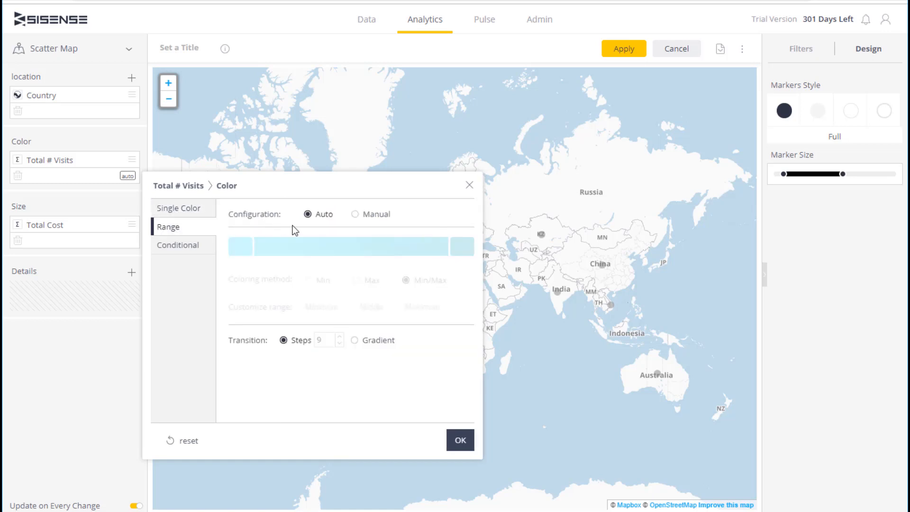
pyautogui.click(356, 214)
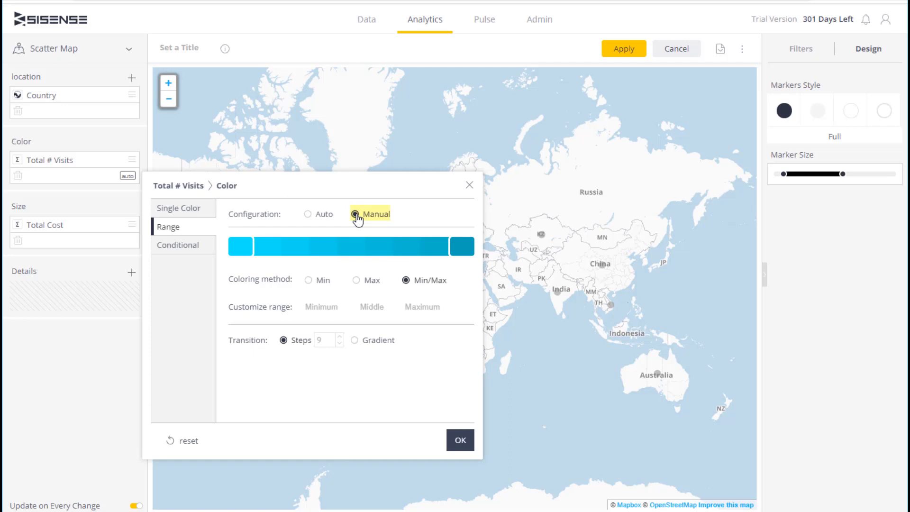
pyautogui.moveTo(178, 245)
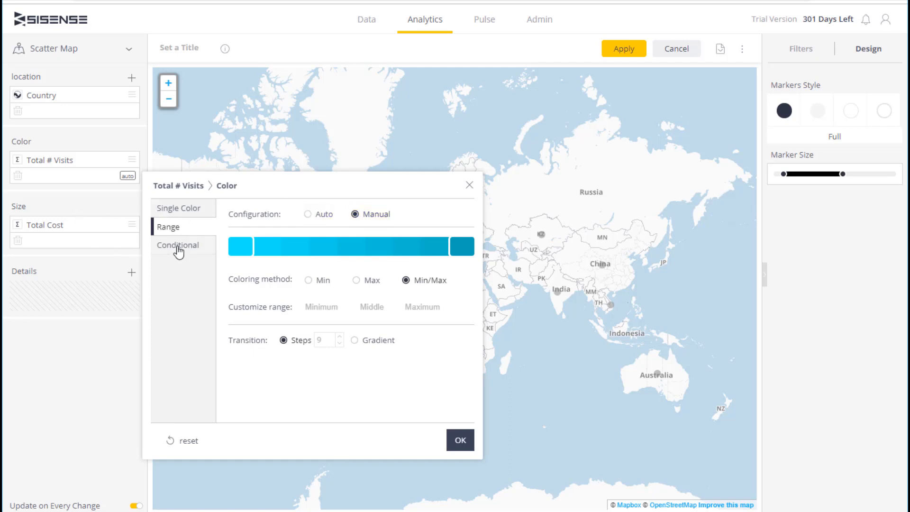
pyautogui.click(179, 245)
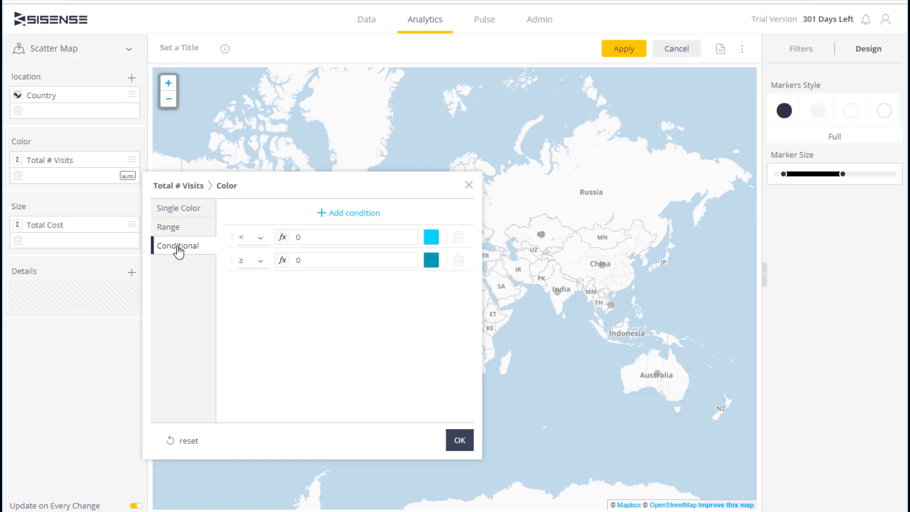
pyautogui.click(458, 440)
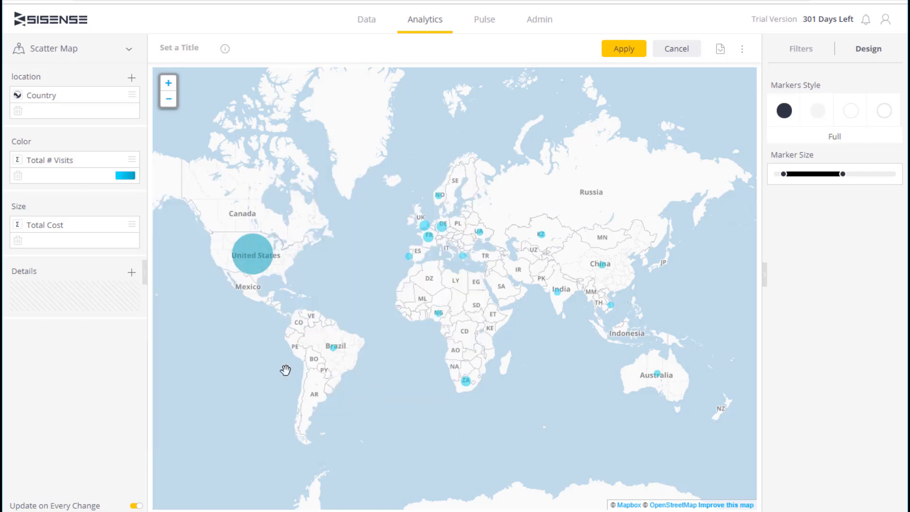
pyautogui.moveTo(287, 335)
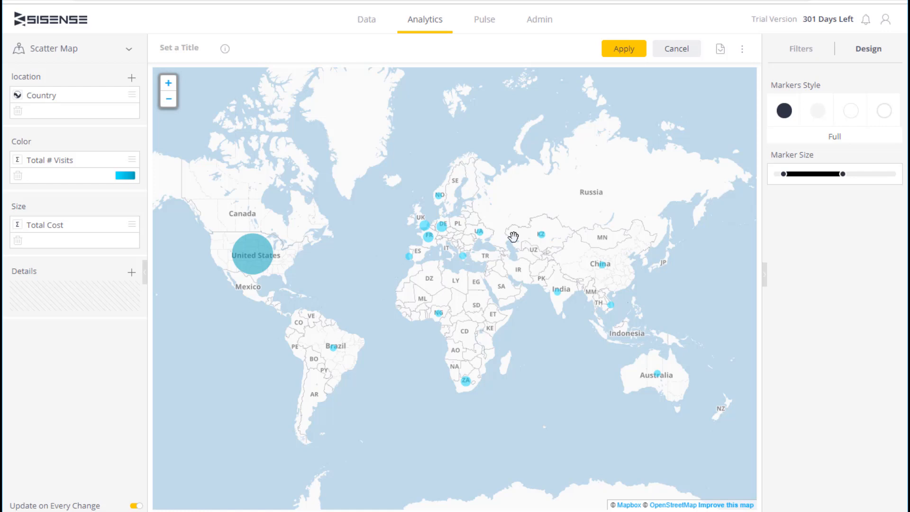
# - Apply the Full Light marker style and add City as a location field
pyautogui.click(817, 111)
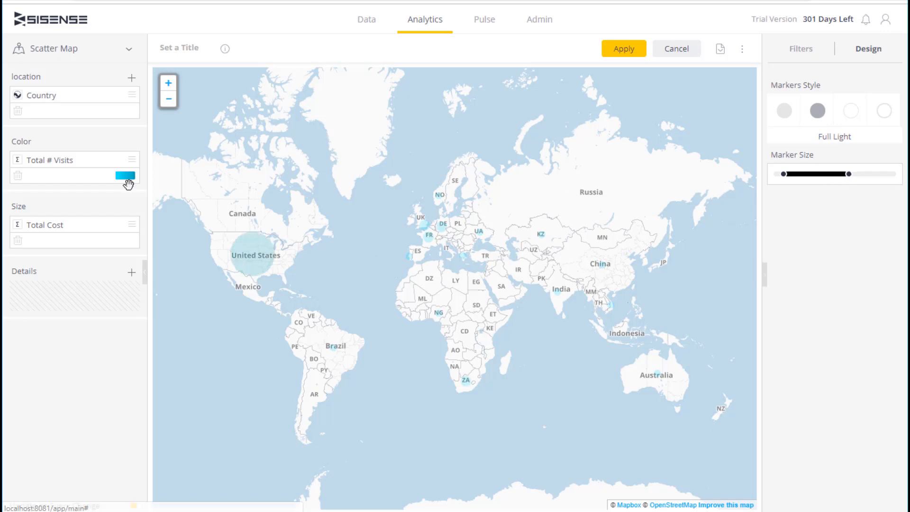
pyautogui.click(131, 77)
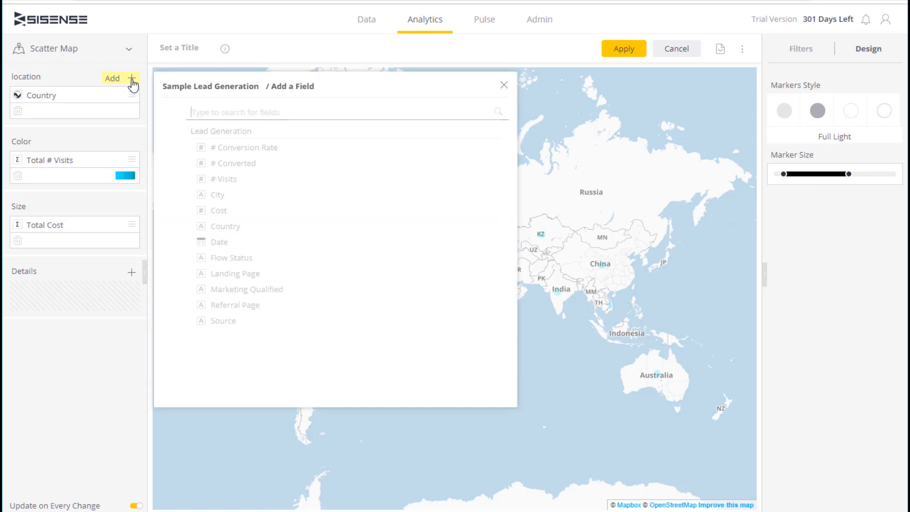
pyautogui.click(218, 195)
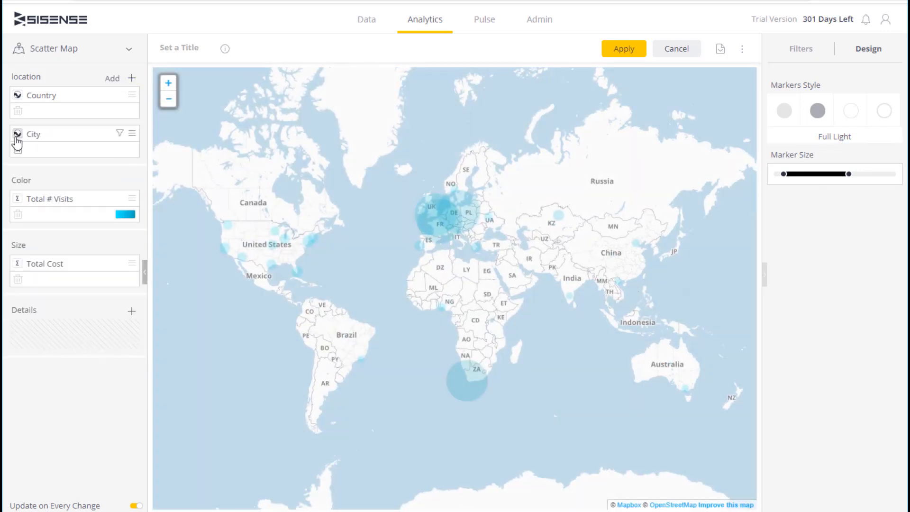
pyautogui.moveTo(49, 199)
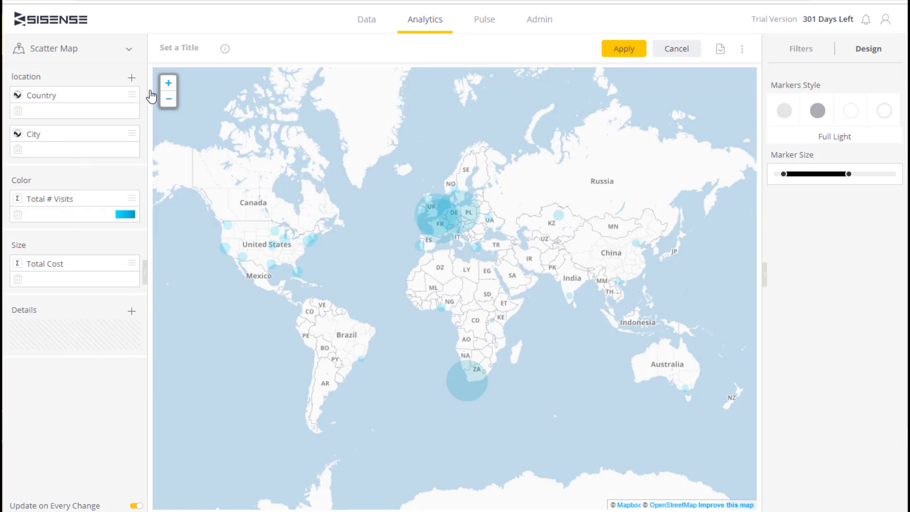
# - Change the widget to an Area Map with World as the map type
pyautogui.click(129, 48)
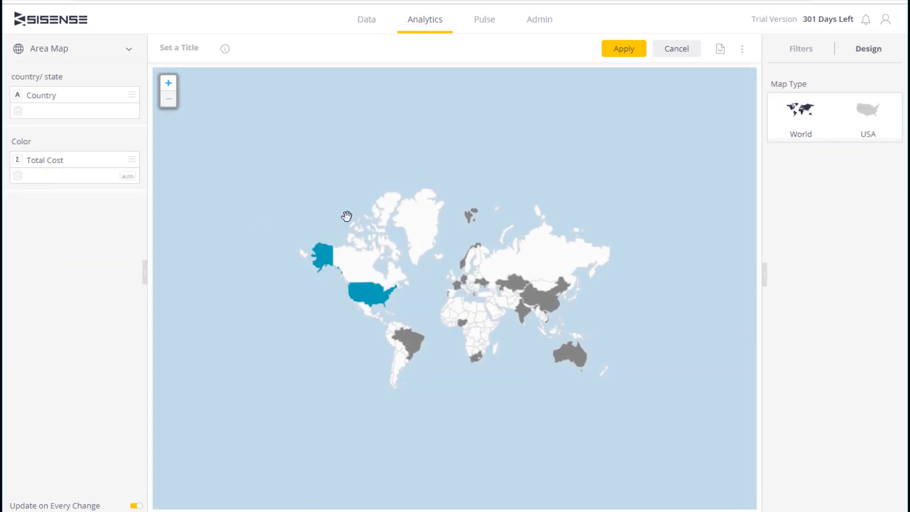
pyautogui.click(868, 116)
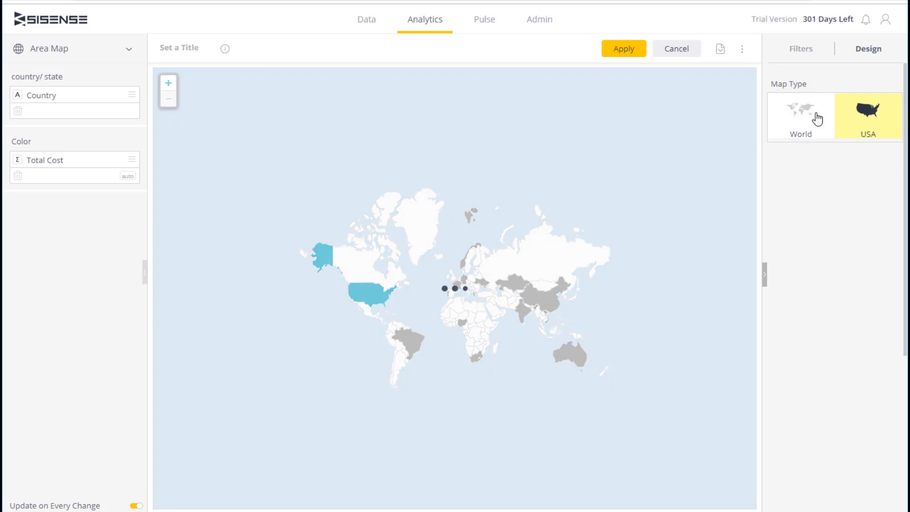
pyautogui.click(800, 116)
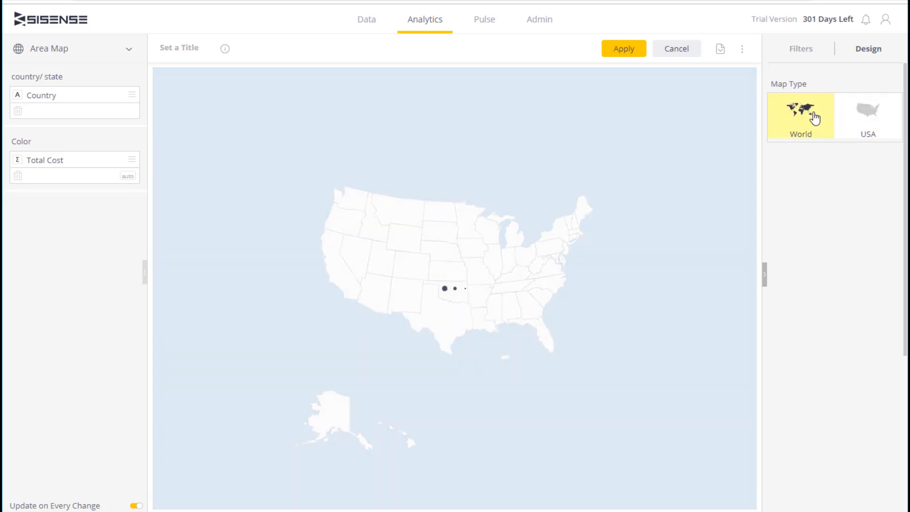
pyautogui.click(801, 115)
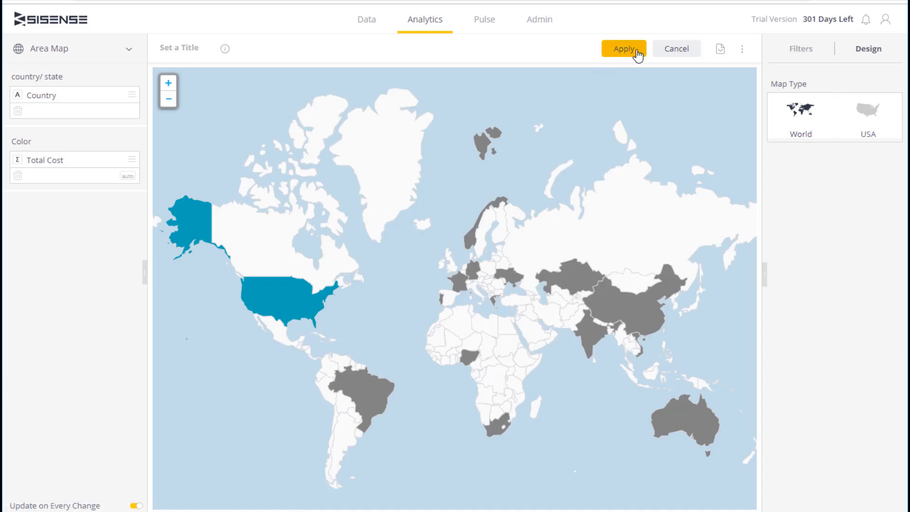
pyautogui.moveTo(811, 245)
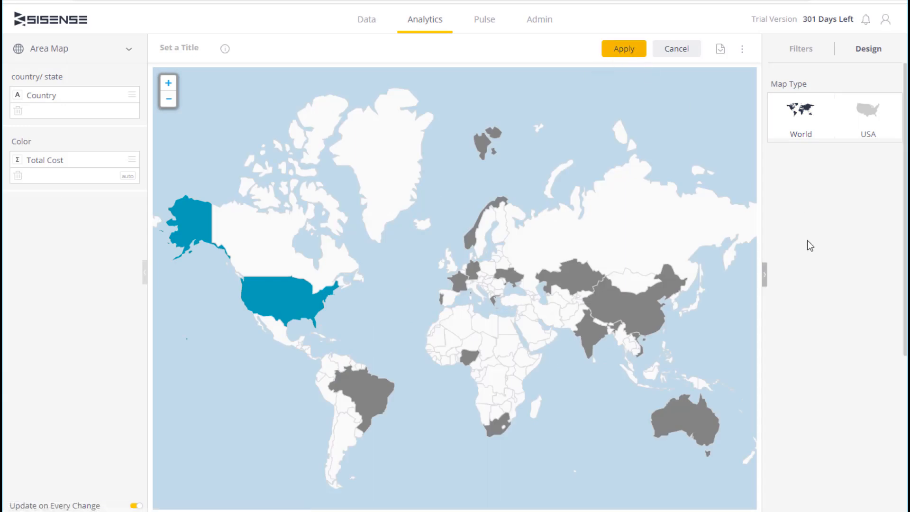
# - Apply the widget to the dashboard and zoom the map in three times
pyautogui.click(676, 48)
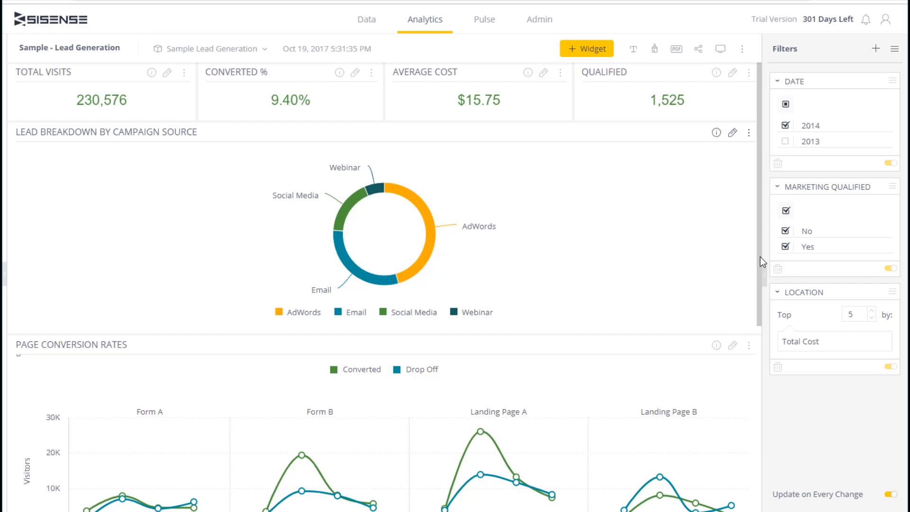
pyautogui.scroll(-3)
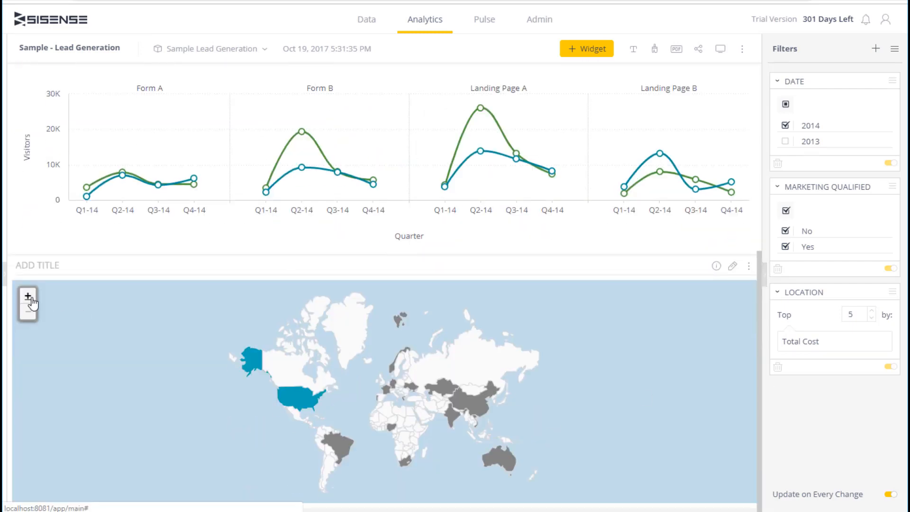
pyautogui.click(28, 296)
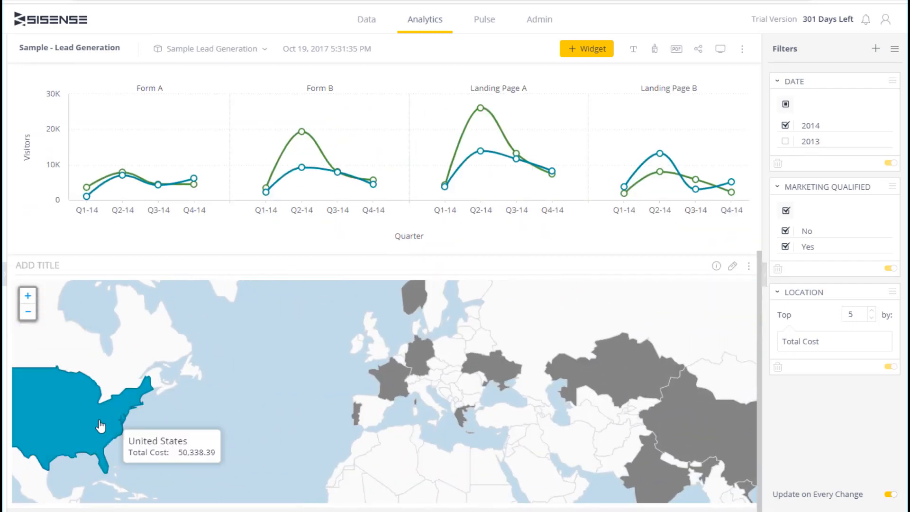
pyautogui.click(28, 295)
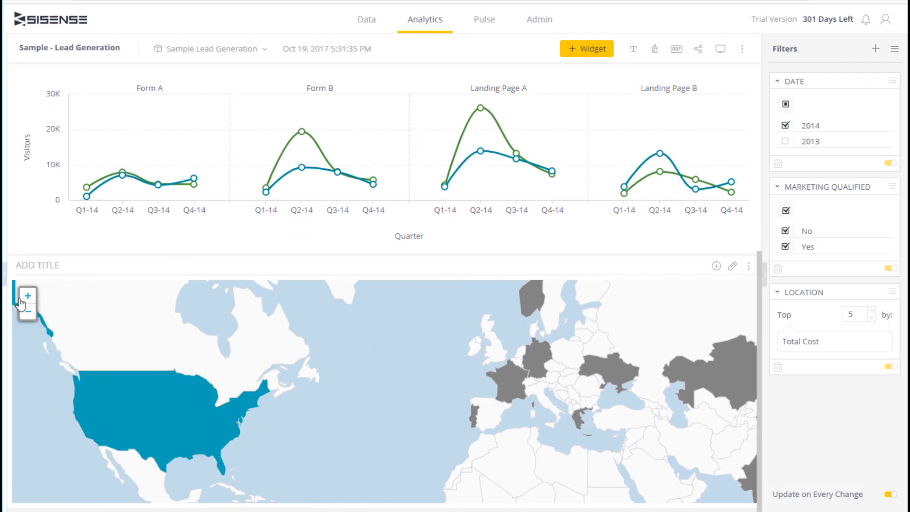
pyautogui.click(27, 295)
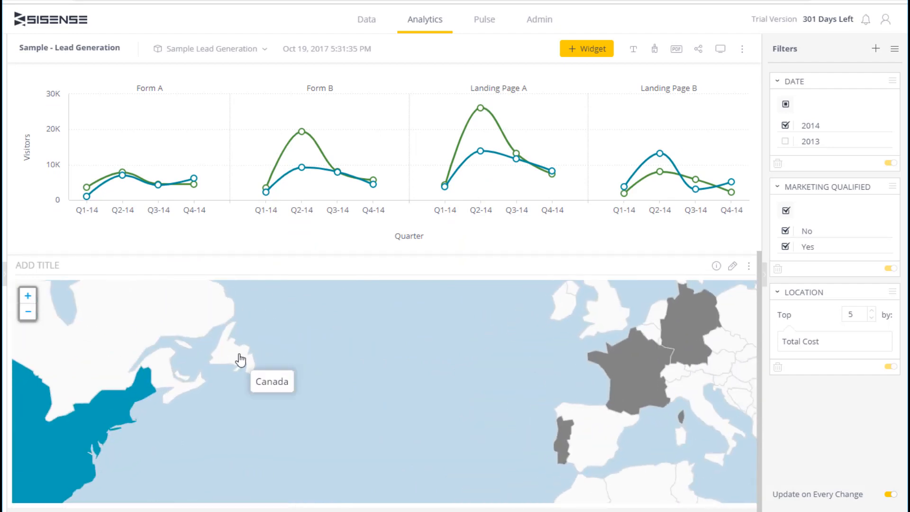